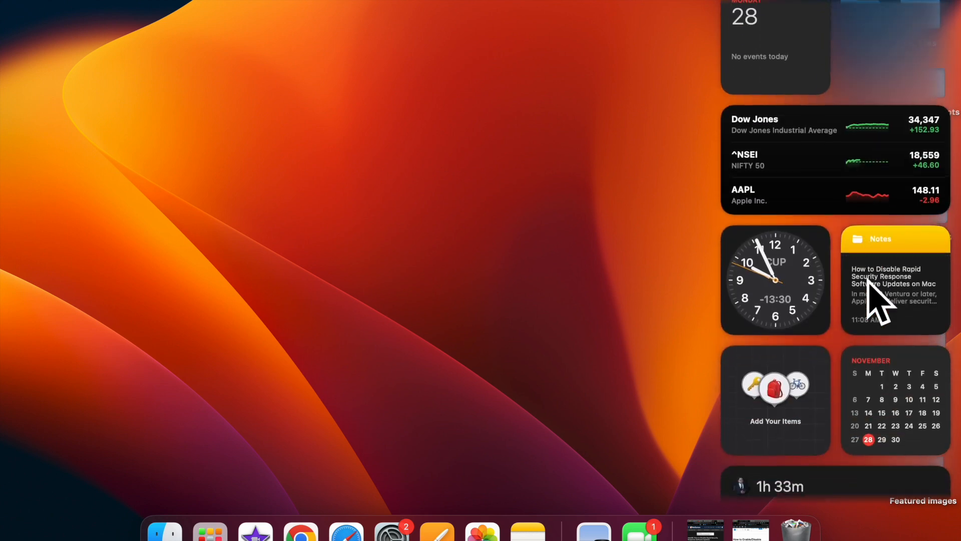
Scroll to the bottom of Notification Center's widgets and enter widget editing.
scroll(down, 3)
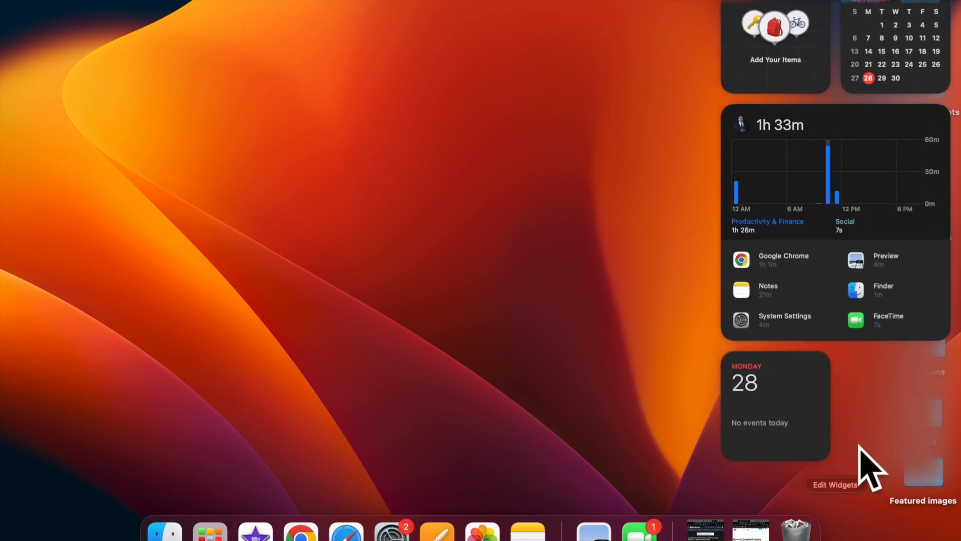
click(834, 484)
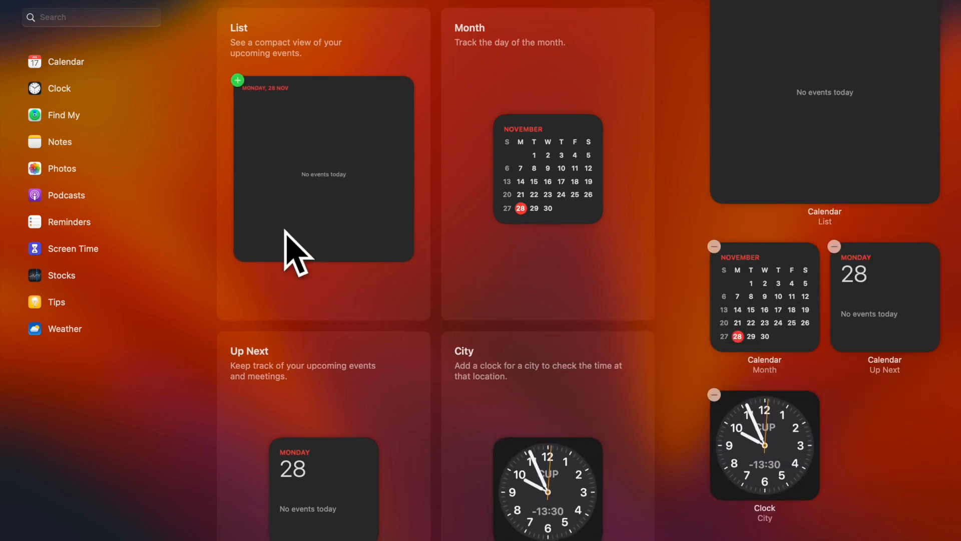
Browse Clock widgets, then add a medium-size Screen Time Daily Activity widget.
click(59, 88)
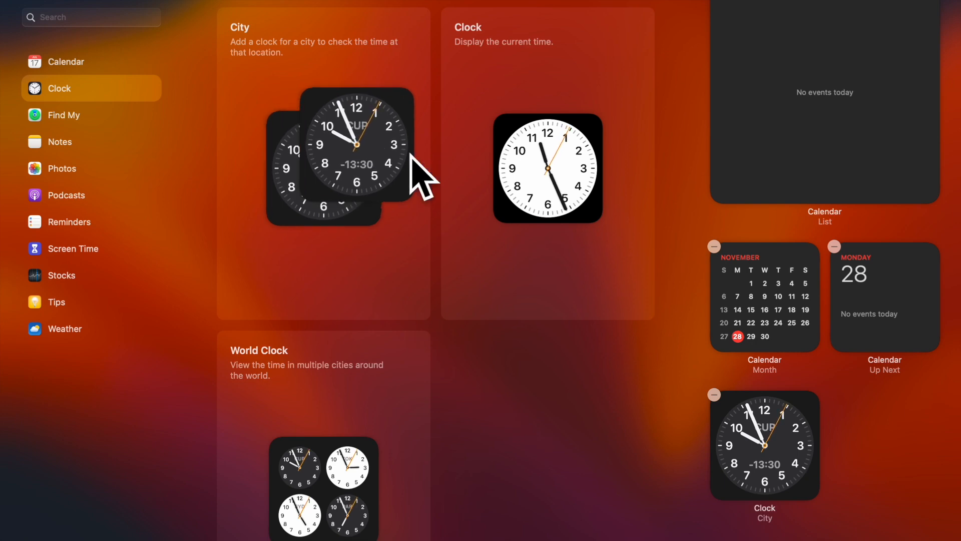
scroll(down, 3)
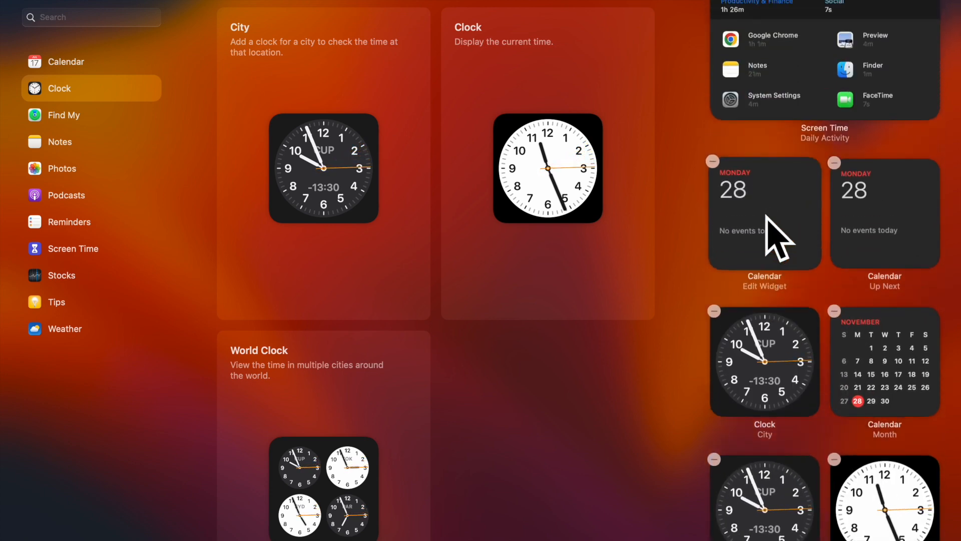
scroll(up, 3)
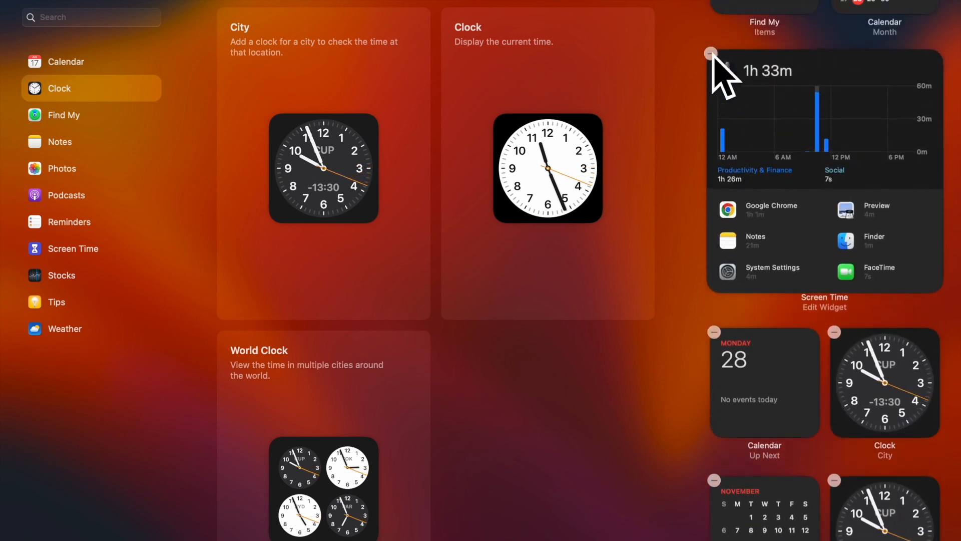
scroll(down, 3)
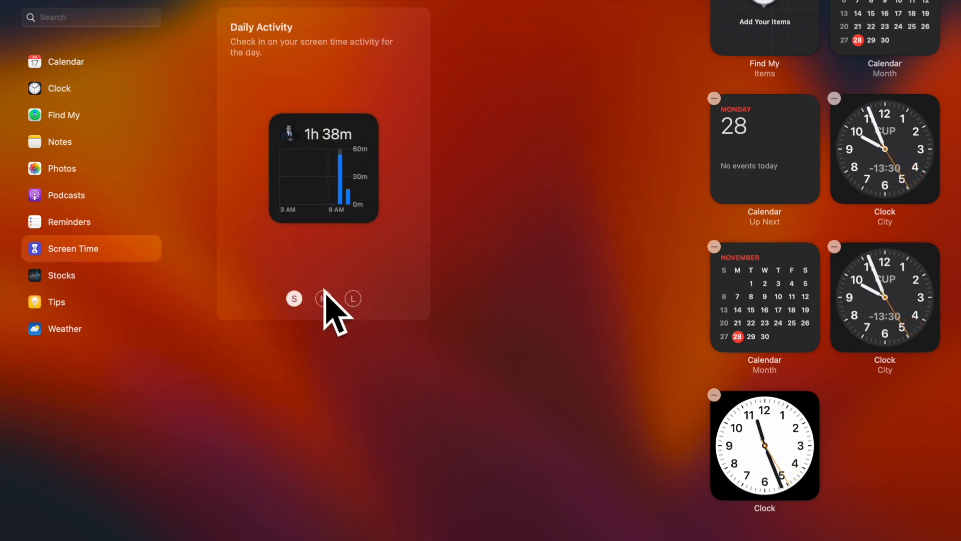
click(352, 298)
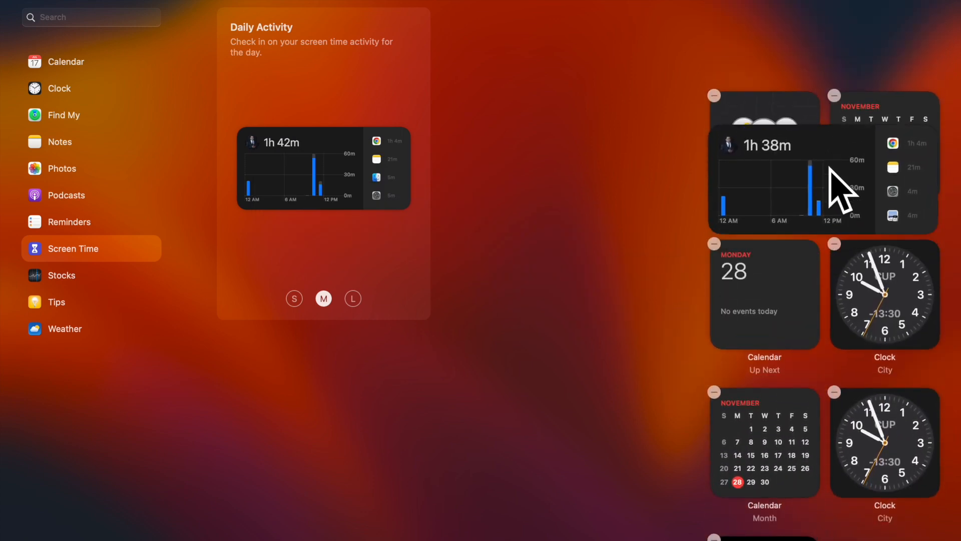
Scroll the gallery and show the available Stocks widgets.
scroll(down, 3)
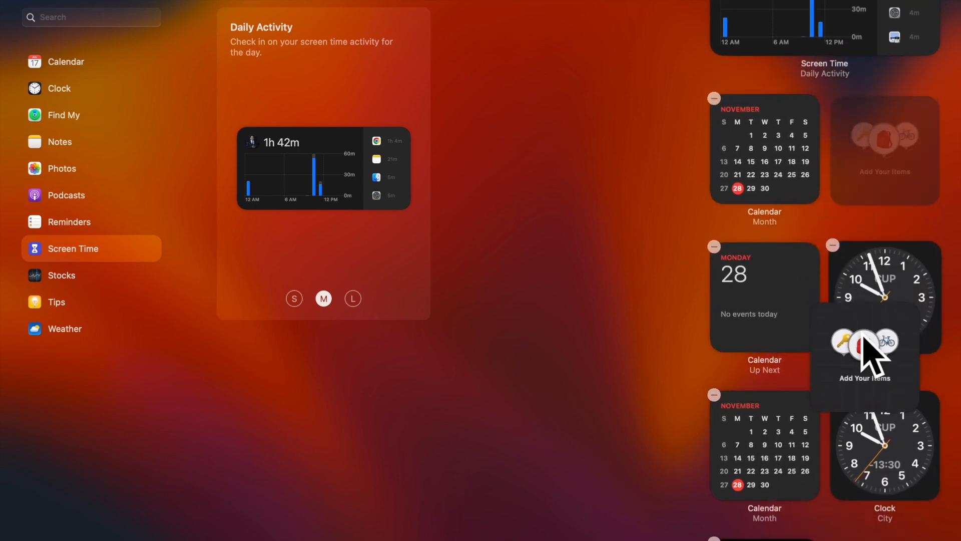
scroll(down, 3)
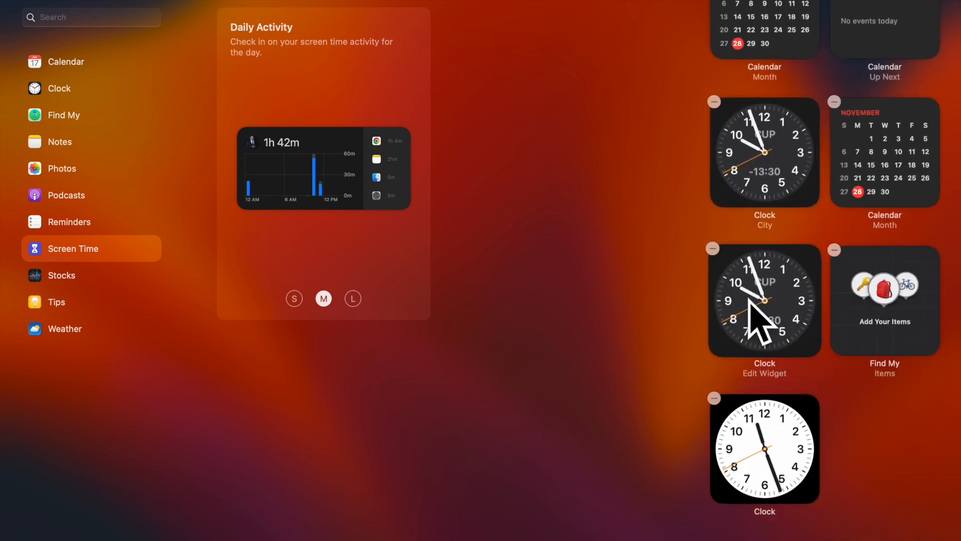
scroll(down, 3)
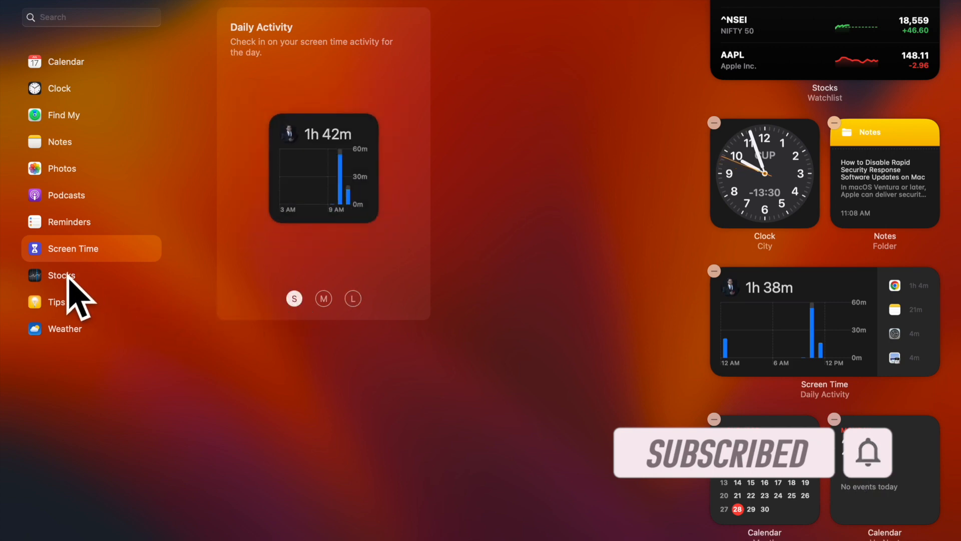
click(61, 275)
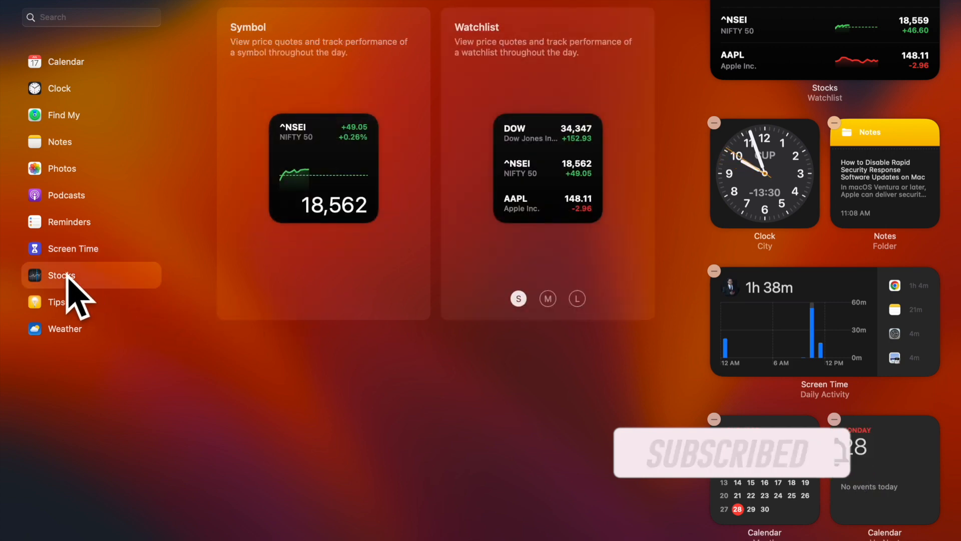
scroll(down, 3)
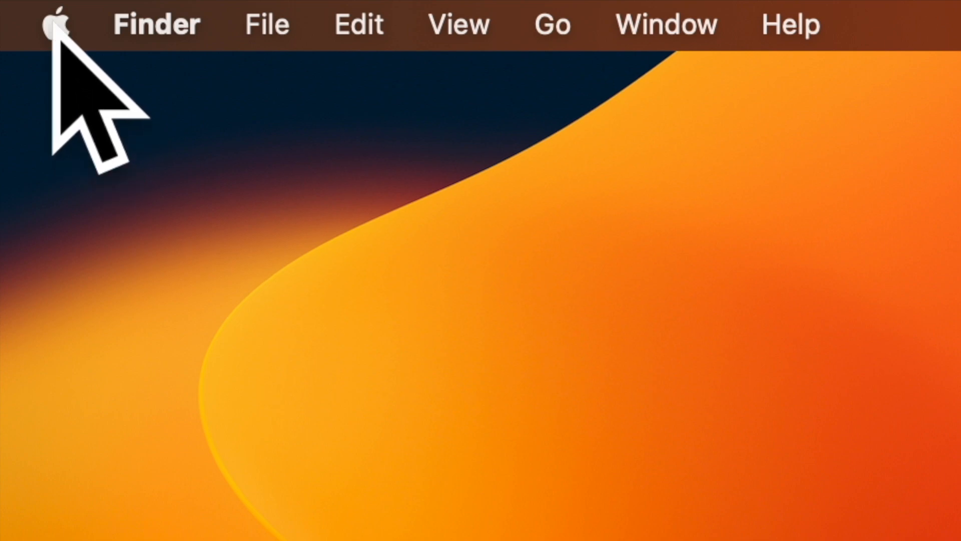
Launch System Settings from the Apple menu.
click(56, 24)
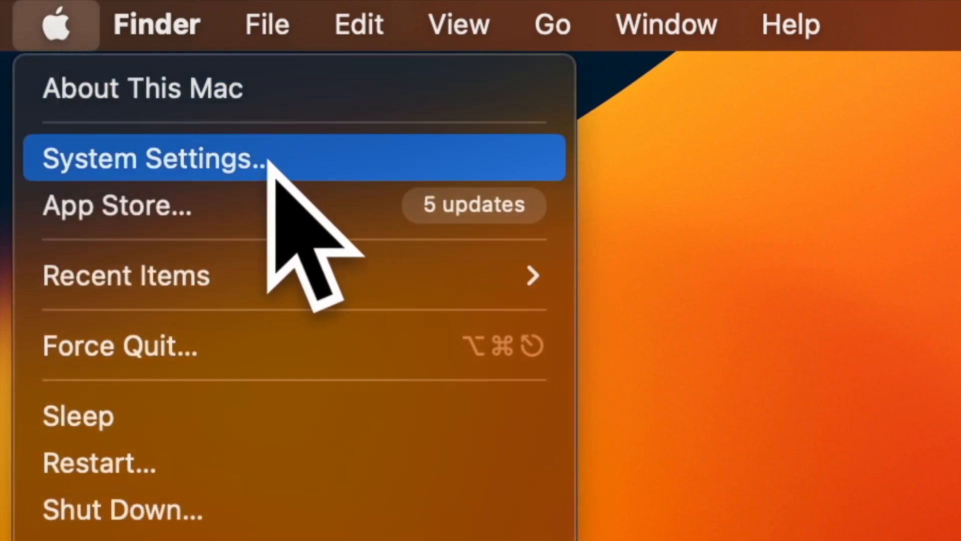
mouse_move(343, 258)
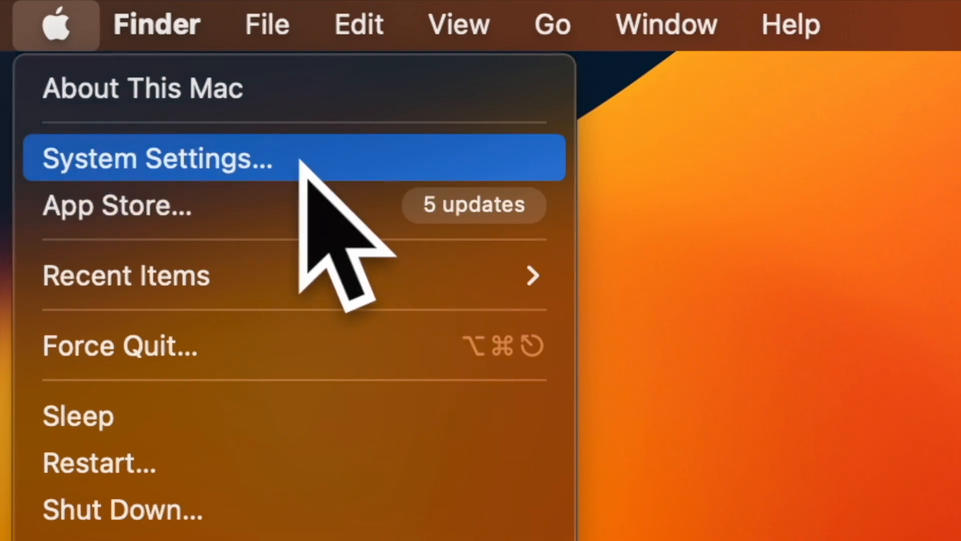
click(156, 159)
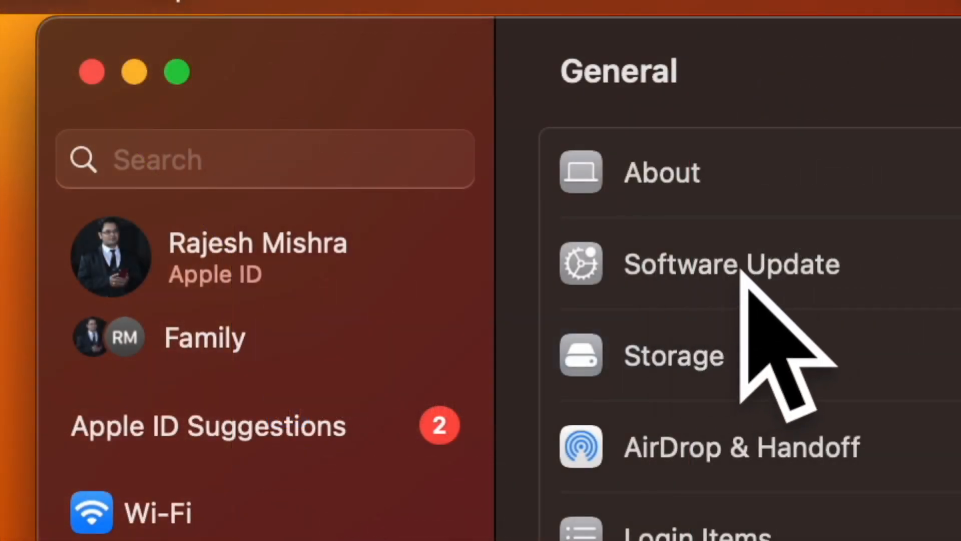
mouse_move(723, 343)
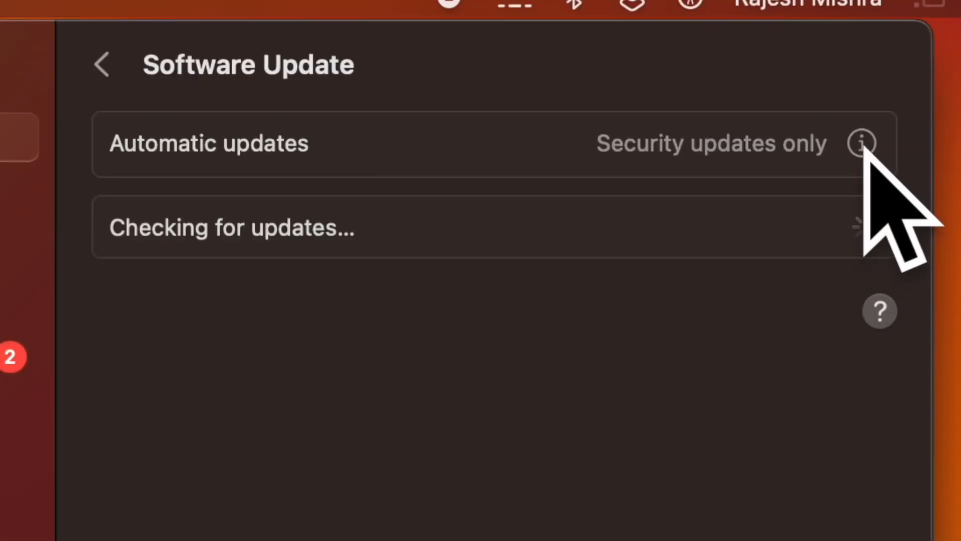
Show the Automatic updates options in General > Software Update.
click(862, 143)
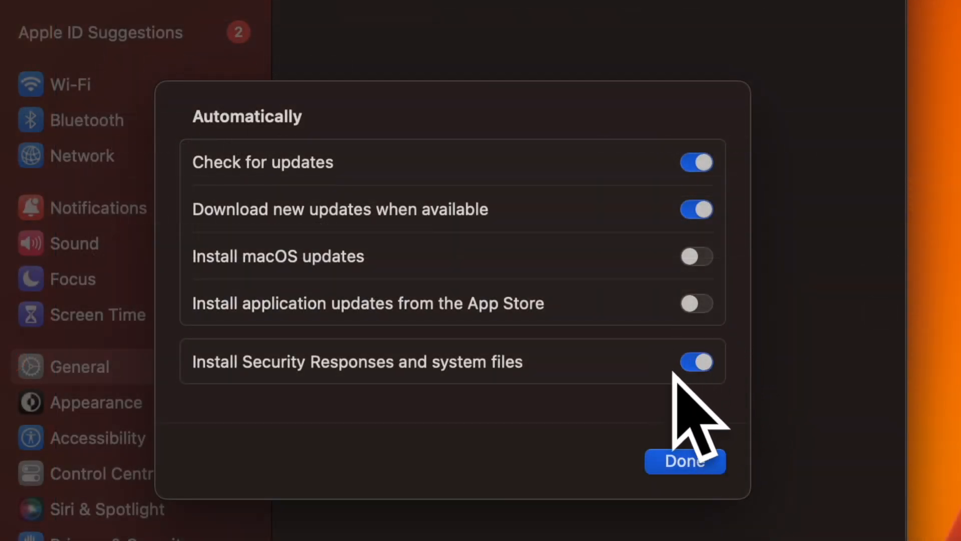
Switch off Install Security Responses and system files, confirm, and enter the unlock password.
click(696, 361)
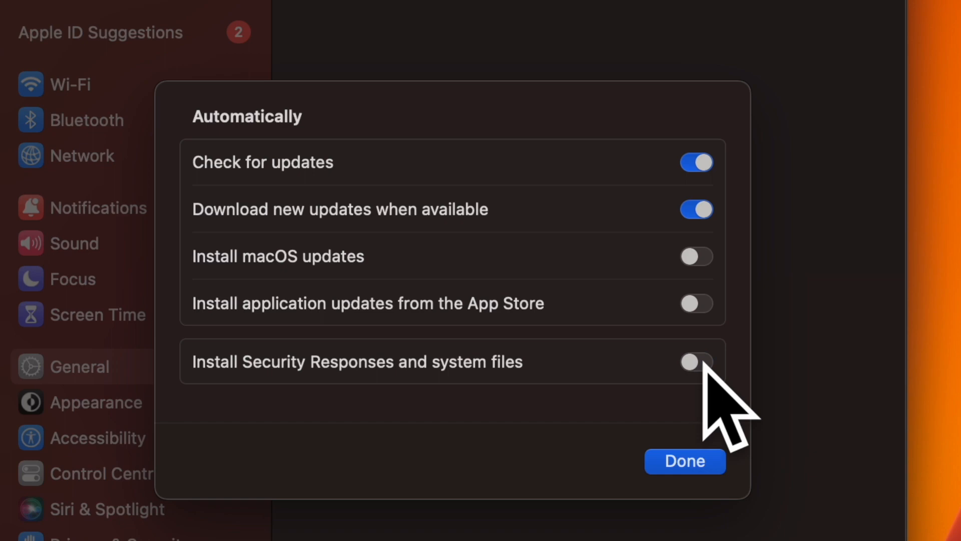
click(696, 362)
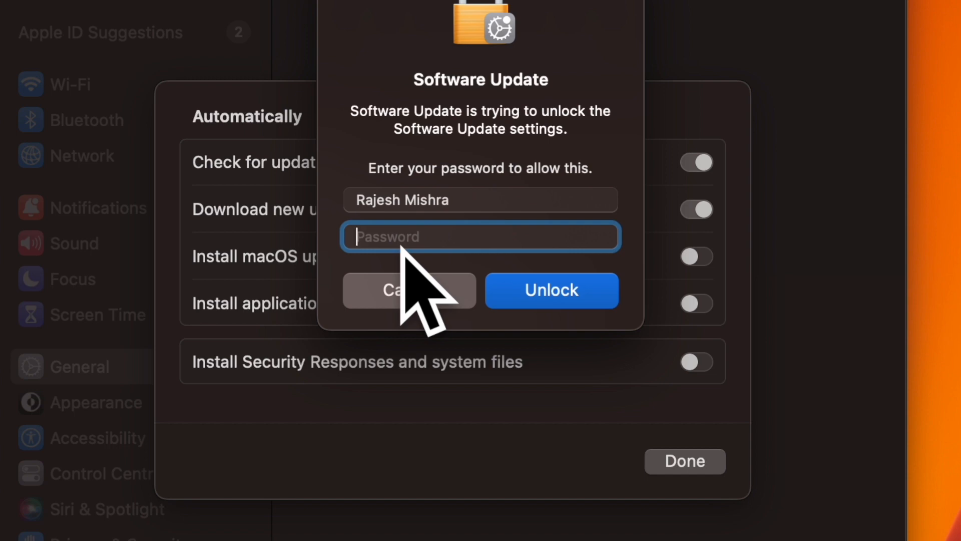
text(•••)
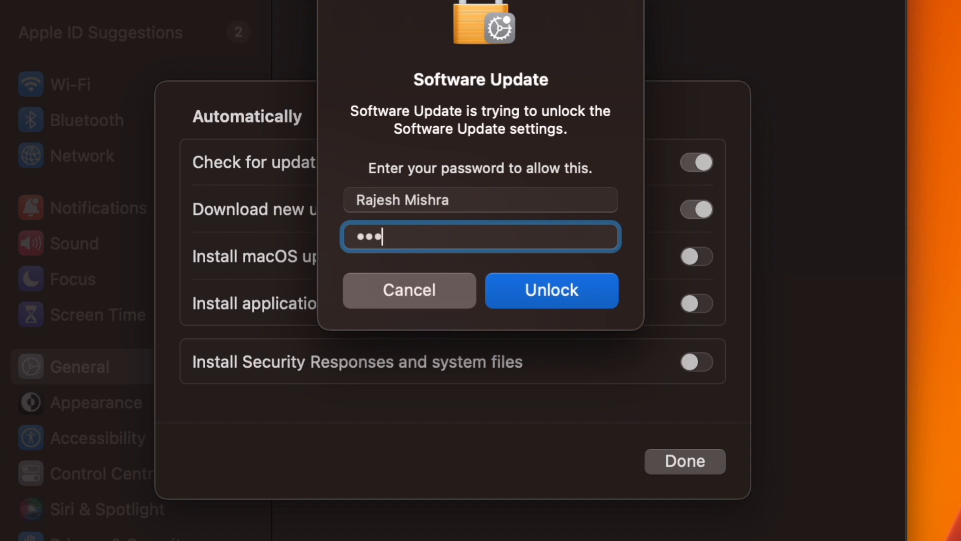
text(•)
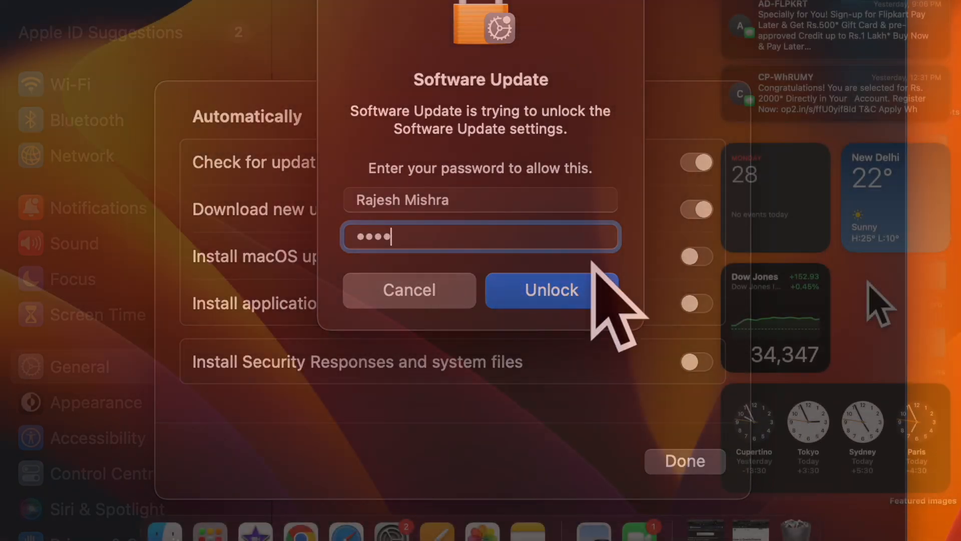
Unlock the Software Update change, then reopen widget editing on the Clock widgets.
click(551, 290)
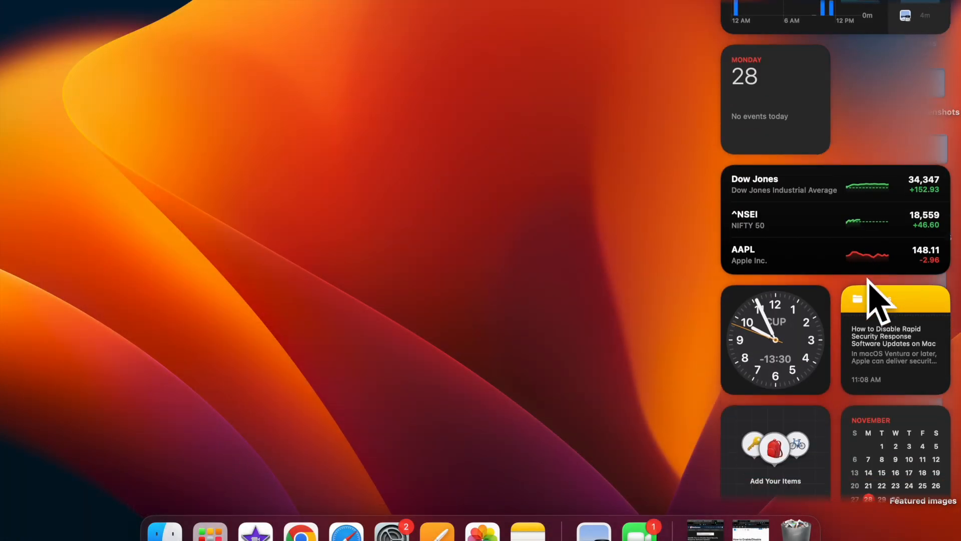
scroll(down, 3)
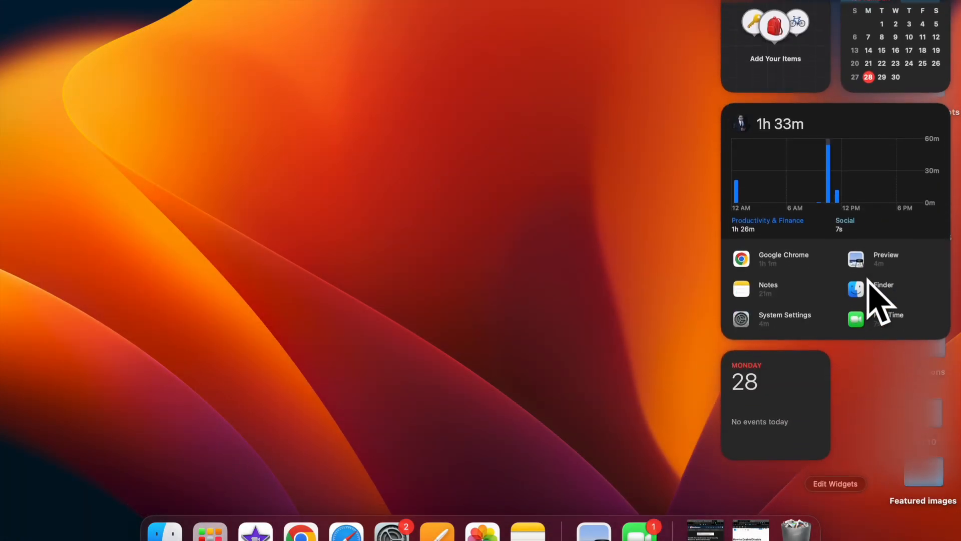
click(834, 484)
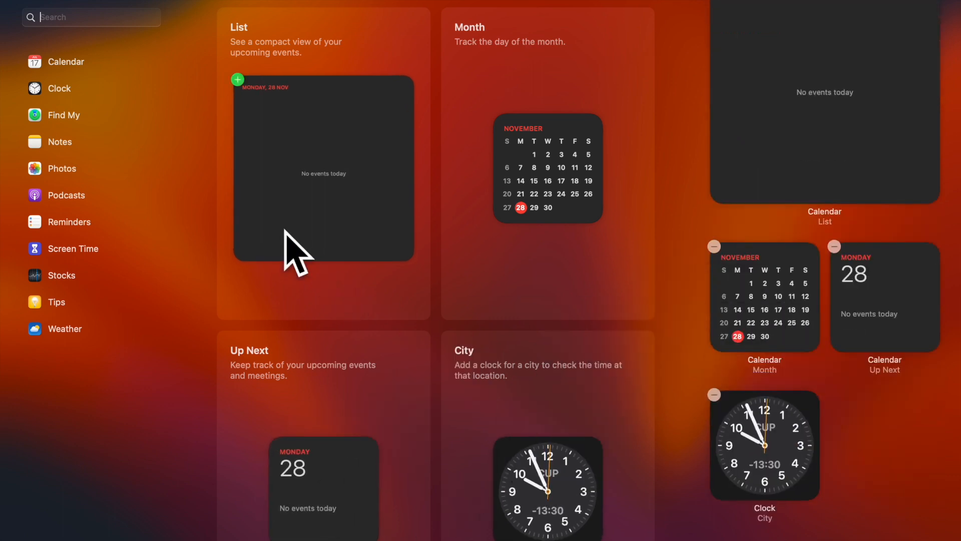
click(58, 88)
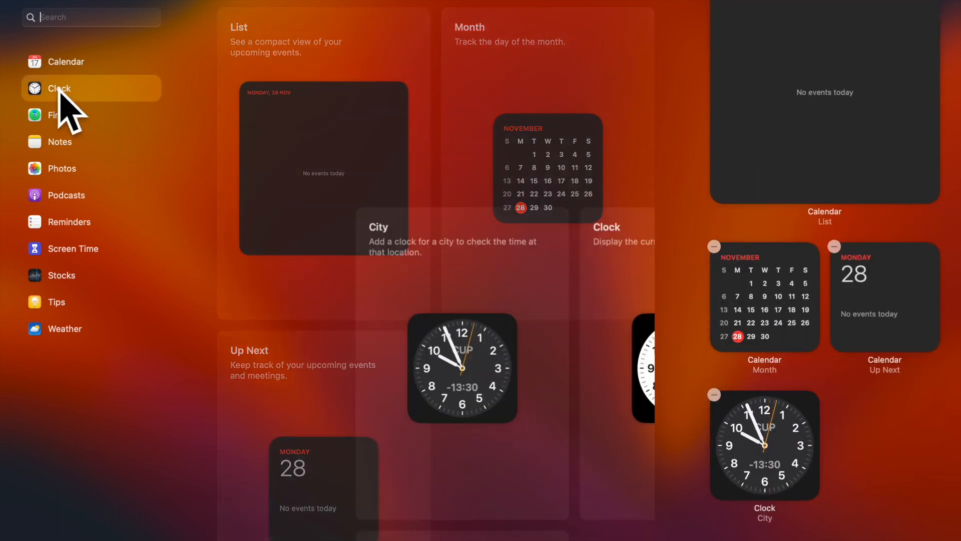
click(59, 88)
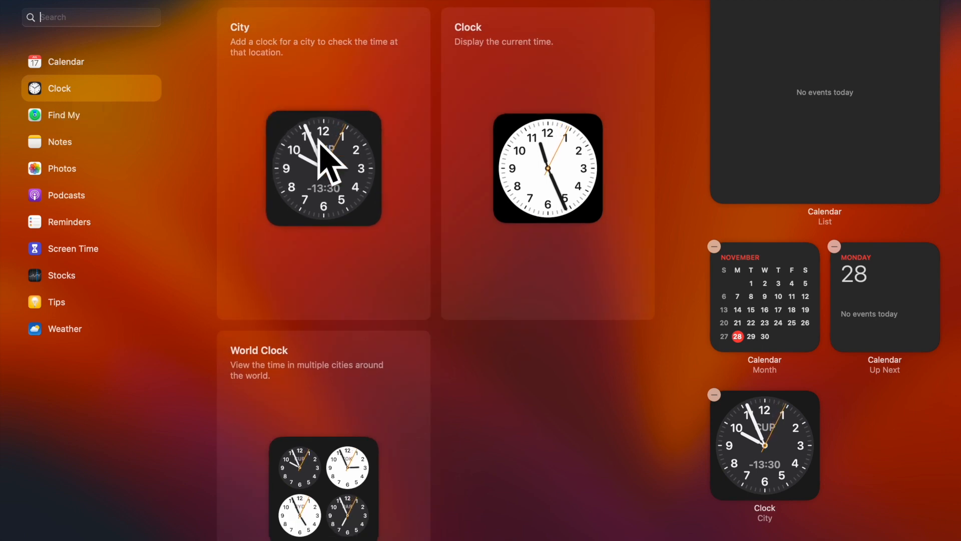